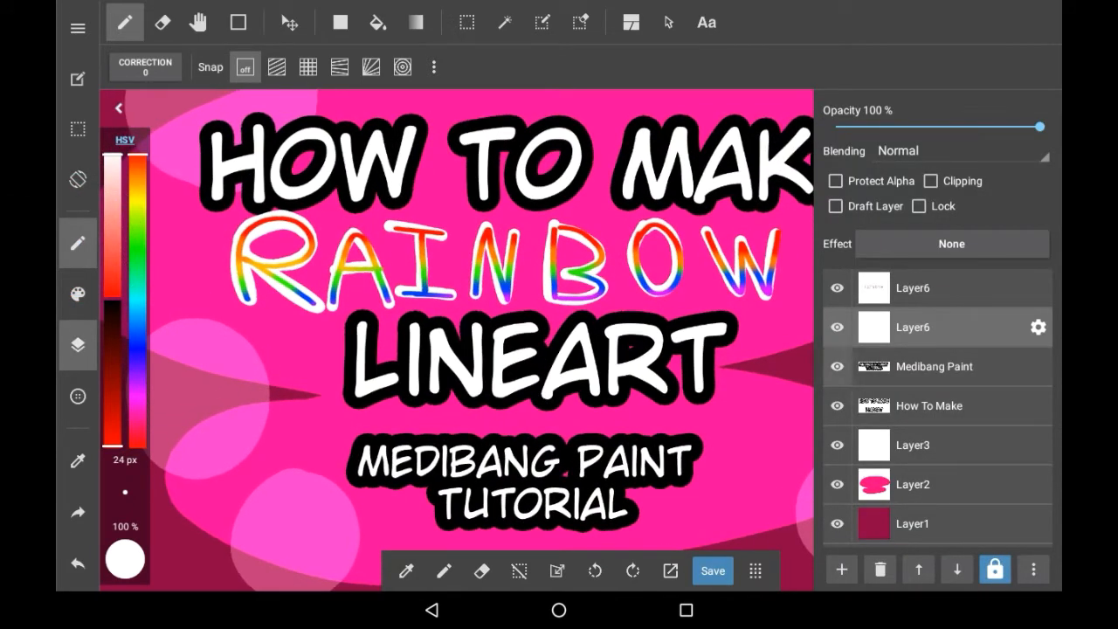
Step: Hide the title layers so only the black flower line art layer is visible
left_click(841, 569)
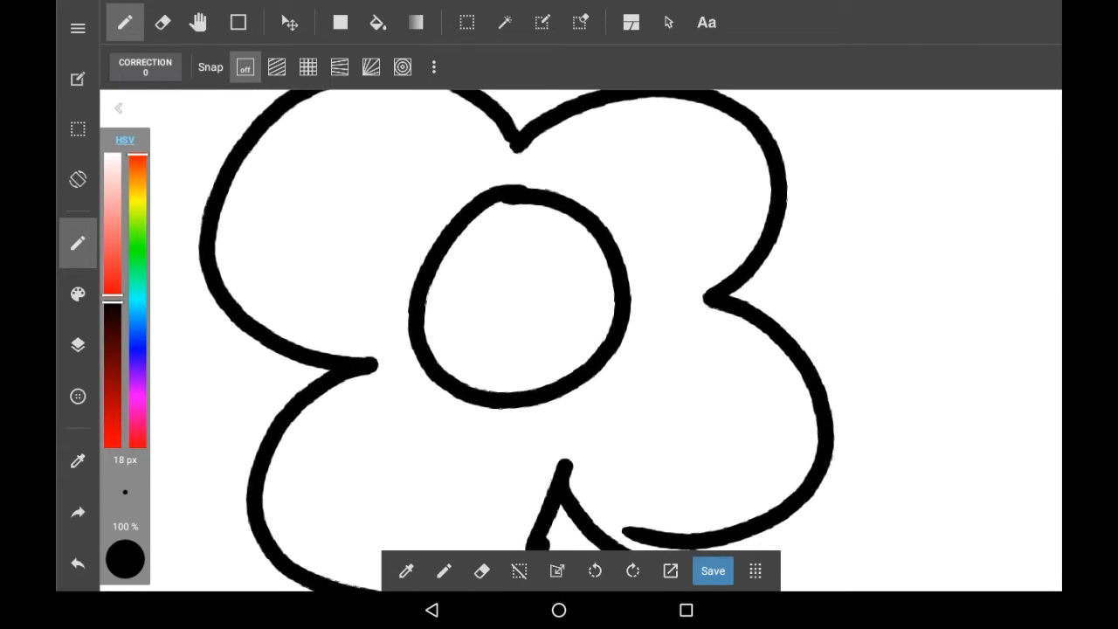
Step: Duplicate Layer8, hide the lower copy, and enable Protect Alpha on the top Layer8
left_click(77, 345)
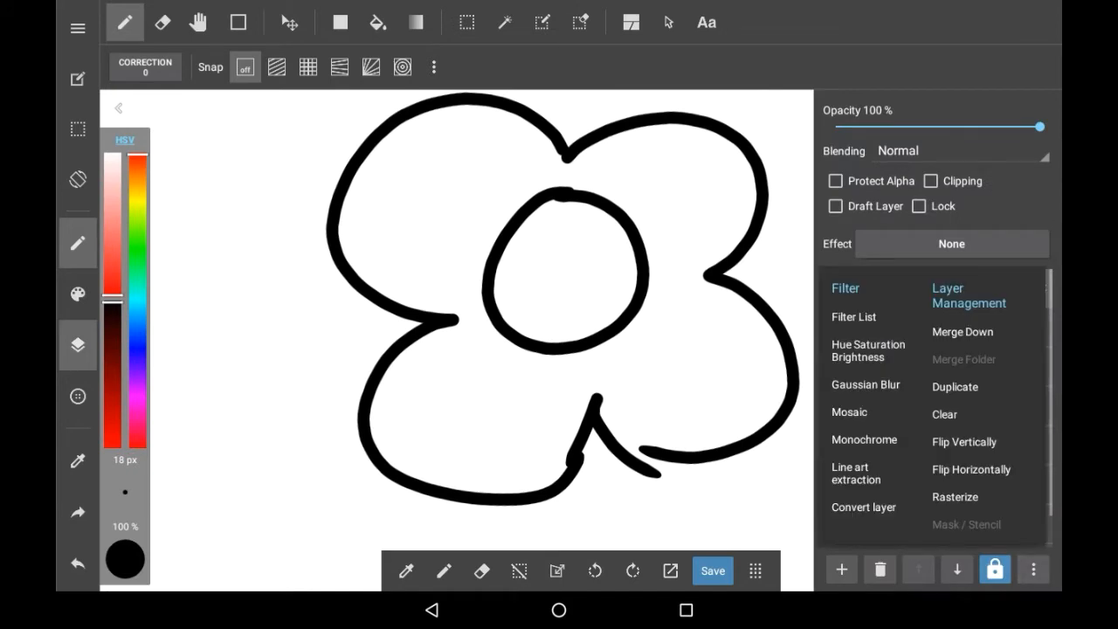
left_click(77, 345)
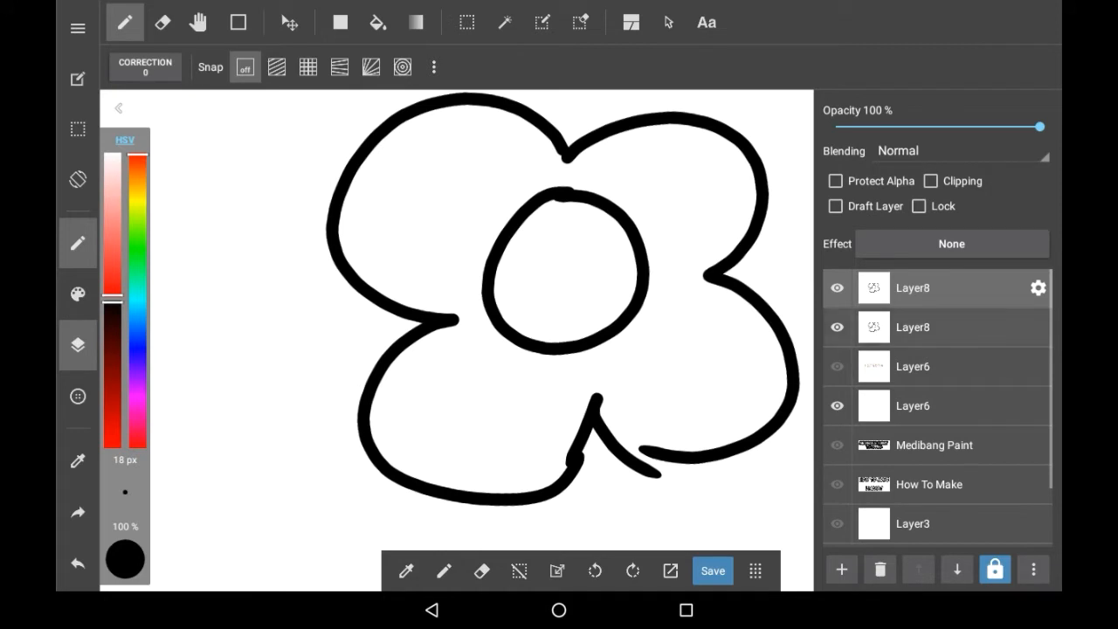
left_click(911, 326)
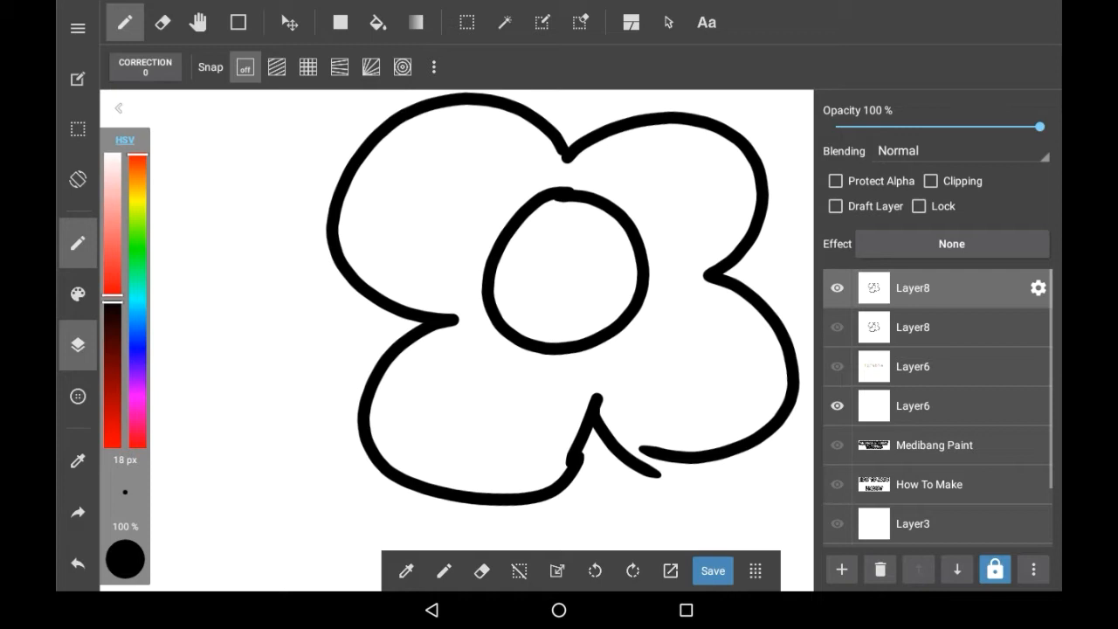
left_click(834, 181)
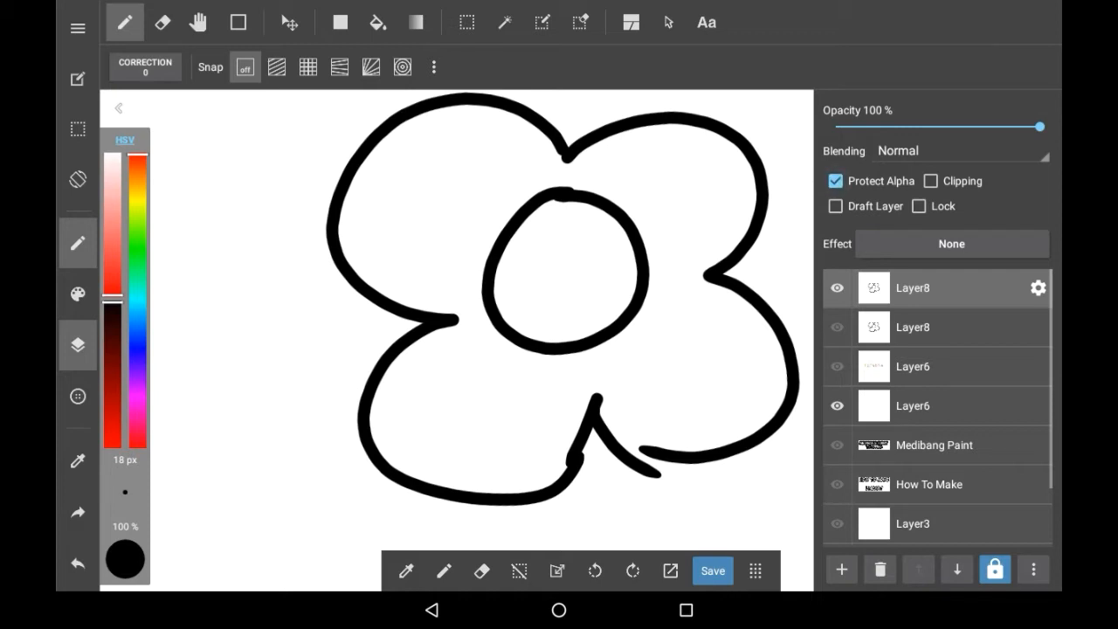
Step: Paint red, orange, yellow, green, blue and pink bands over the protected outline
left_click(77, 345)
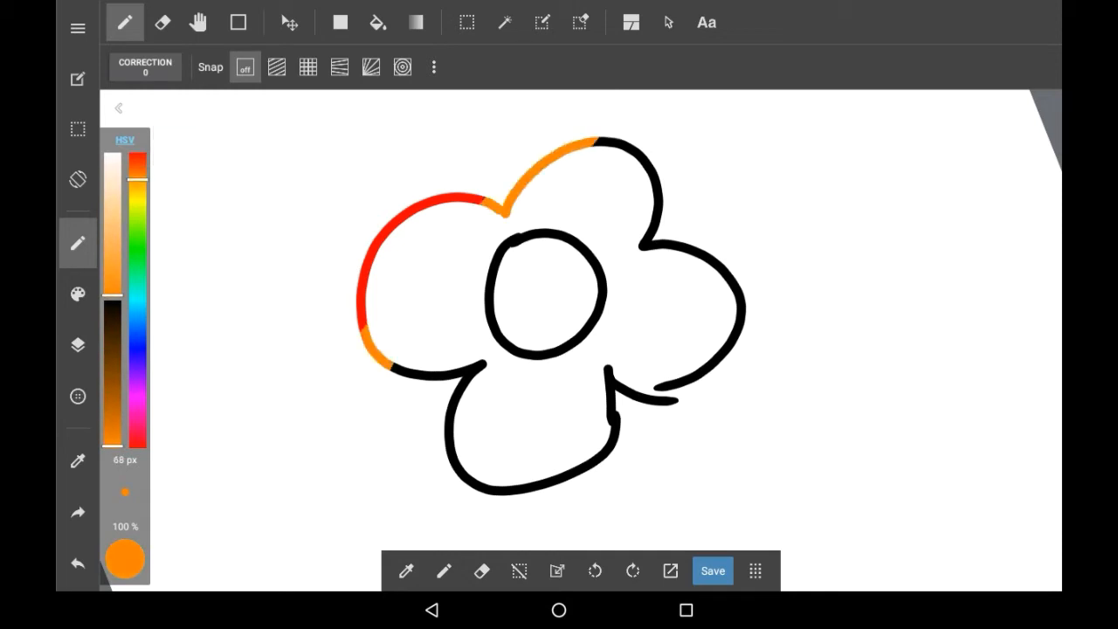
left_click(137, 207)
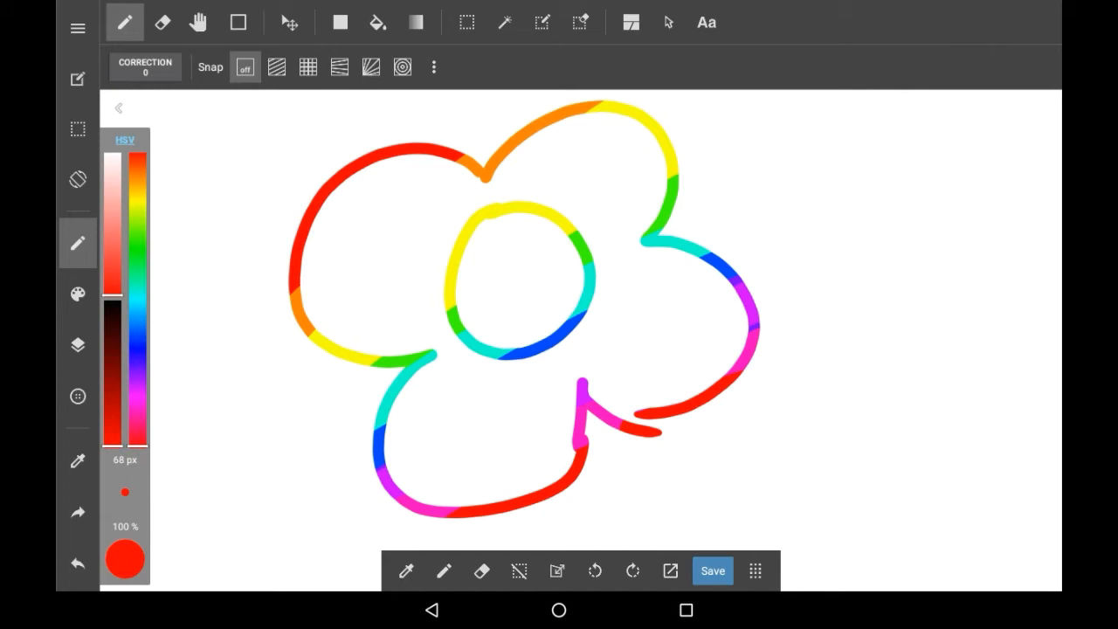
Step: Blend the rainbow band boundaries using a larger soft brush while zoomed in
left_click(77, 294)
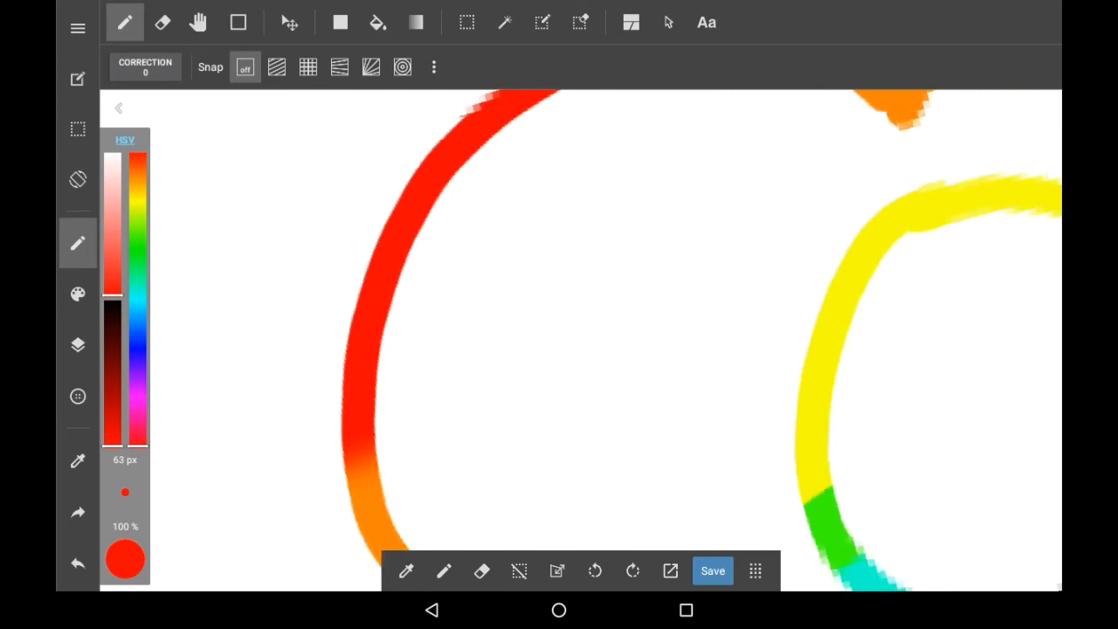
left_click(712, 570)
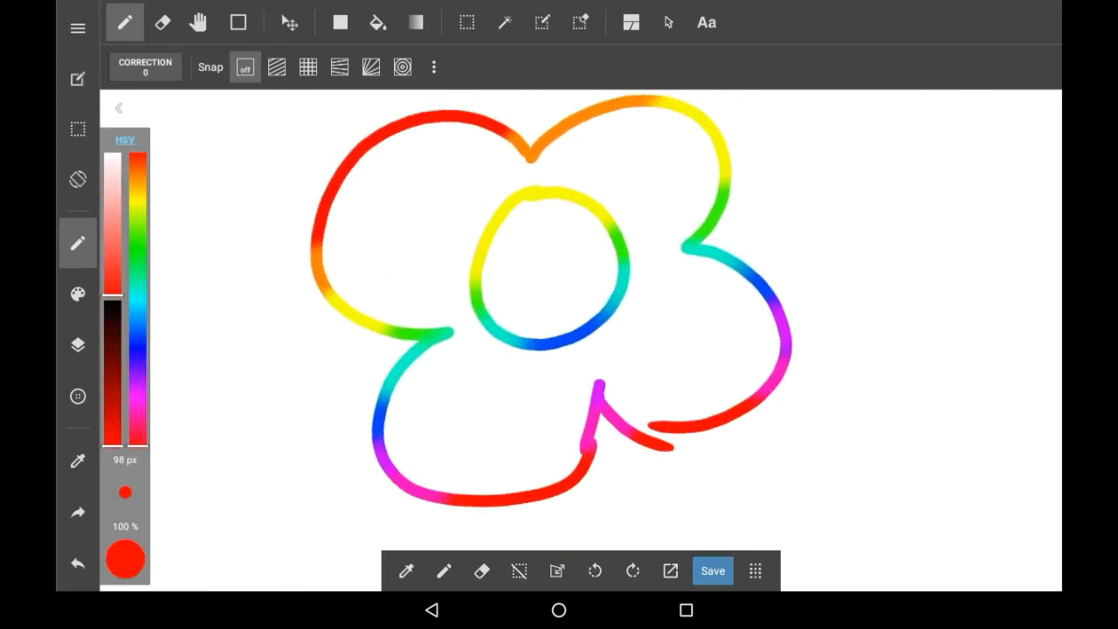
Step: Hide the top Layer8, select the middle Layer8, and paint red and orange on its upper petals
left_click(76, 344)
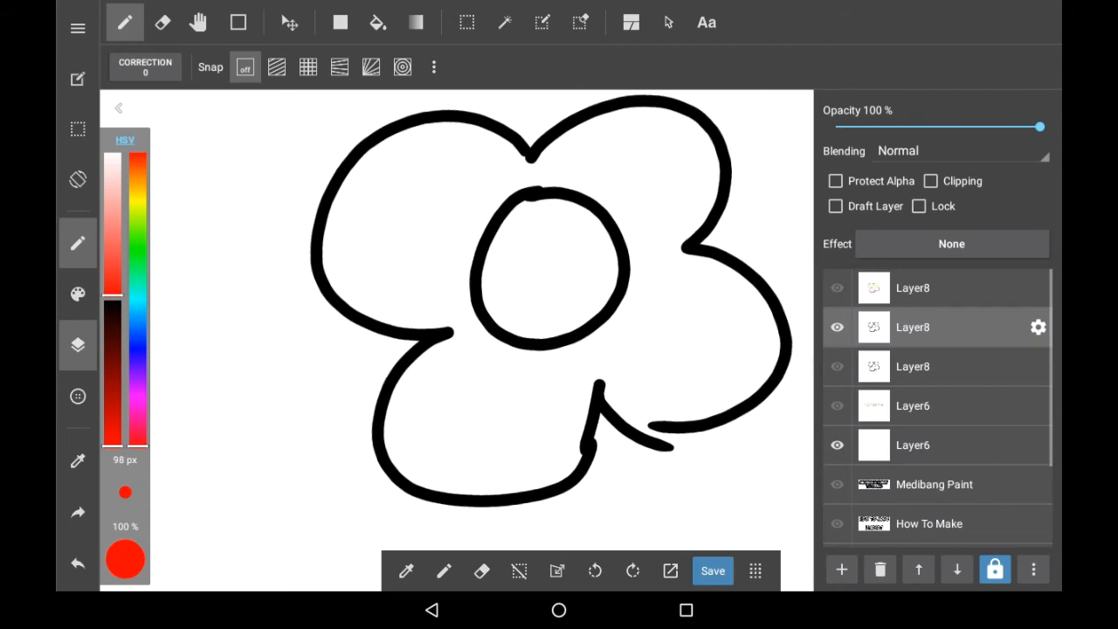
left_click(76, 345)
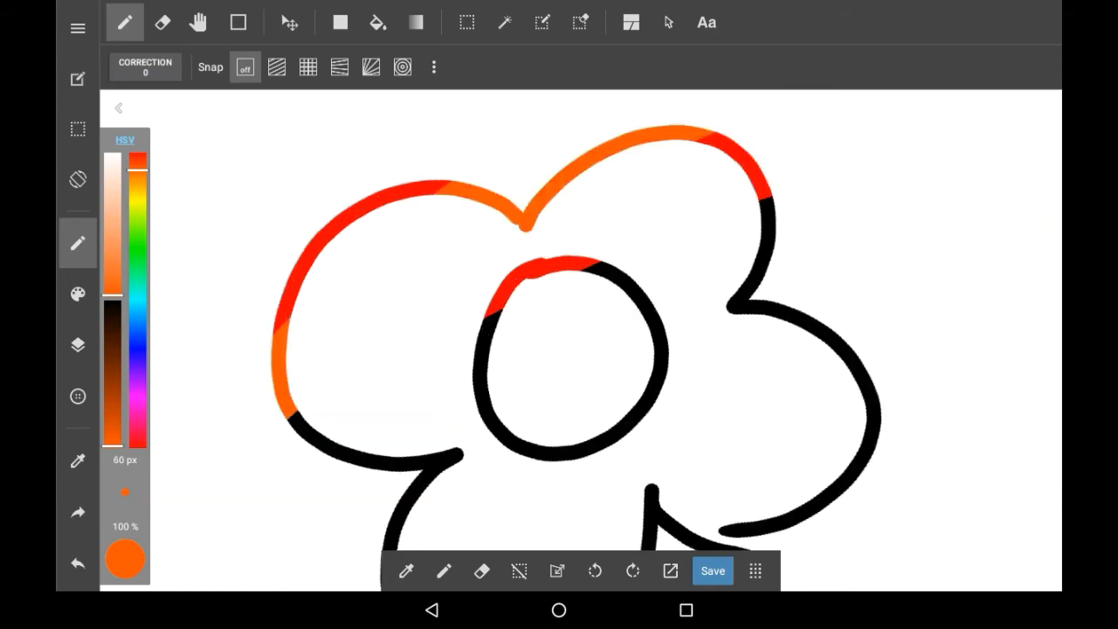
Step: Paint the remaining outline in successive hues through green and blue to pink
left_click(137, 190)
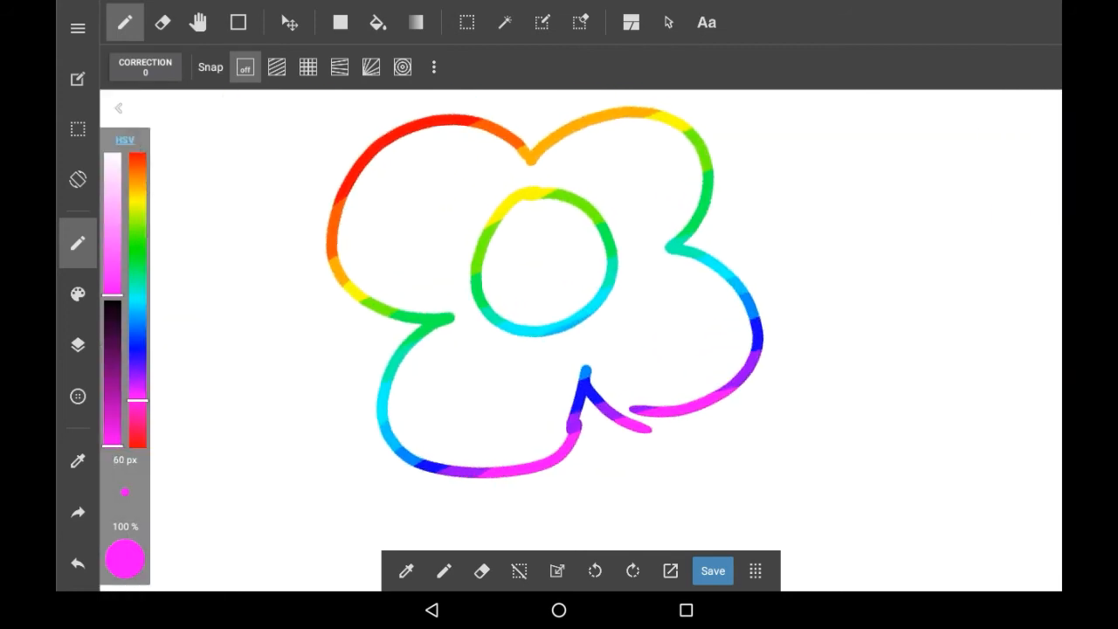
left_click(77, 294)
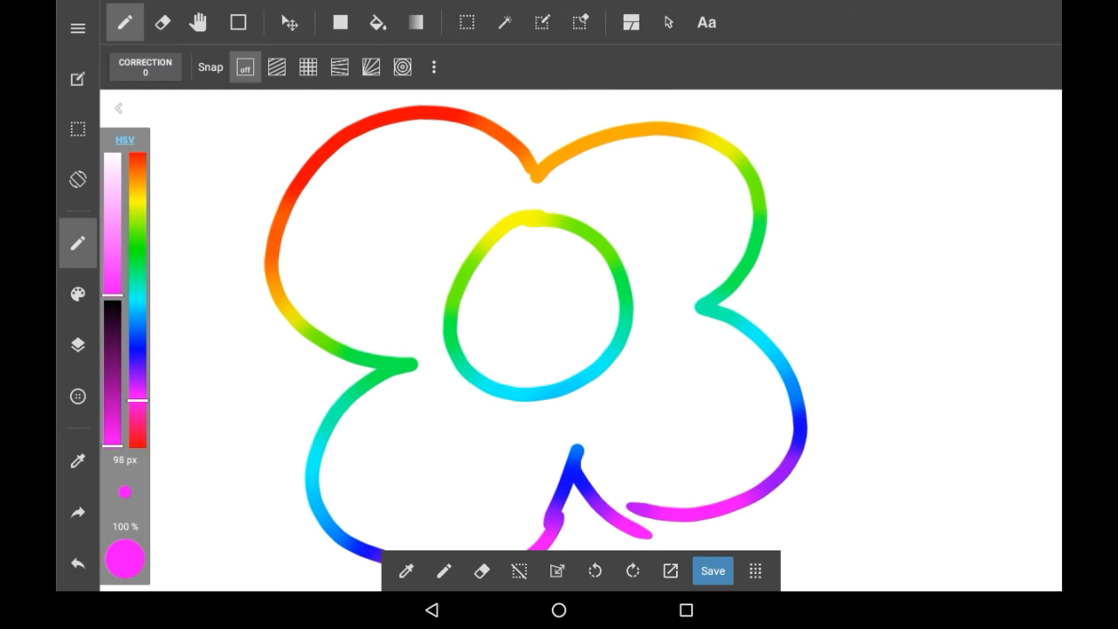
Step: Show black Layer8 above, nudge the rainbow layer left with Move, then reselect Pen
left_click(77, 345)
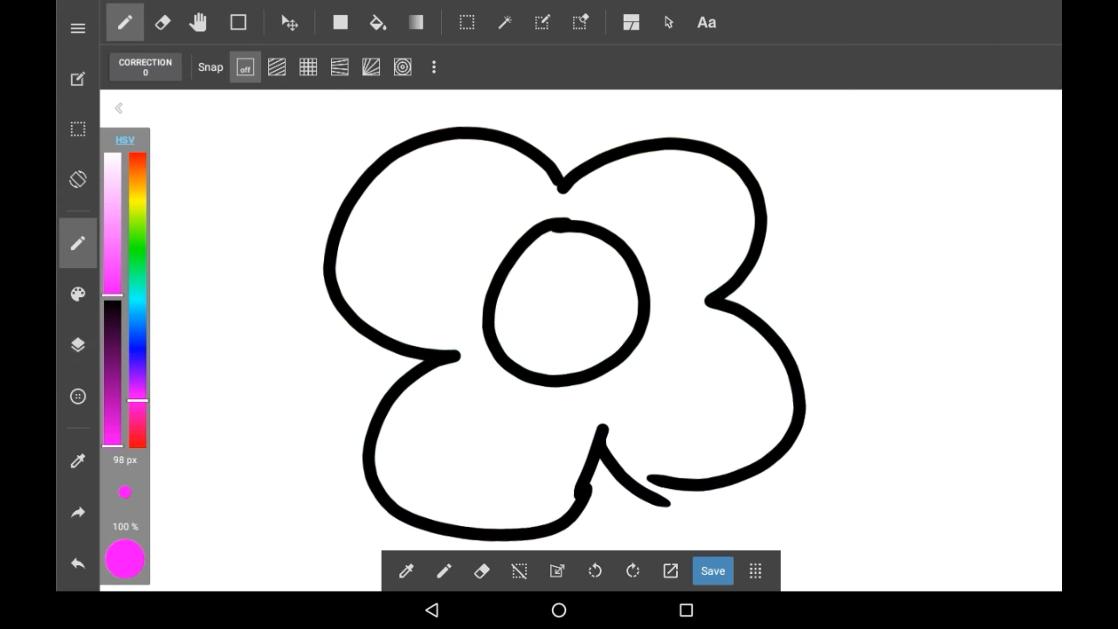
left_click(289, 22)
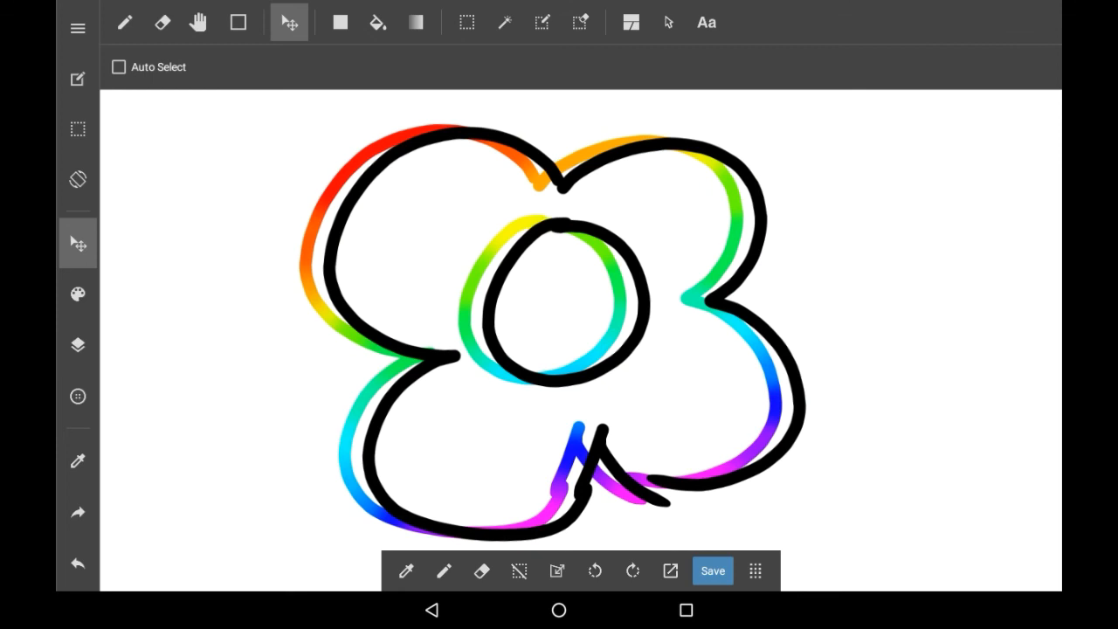
left_click(124, 21)
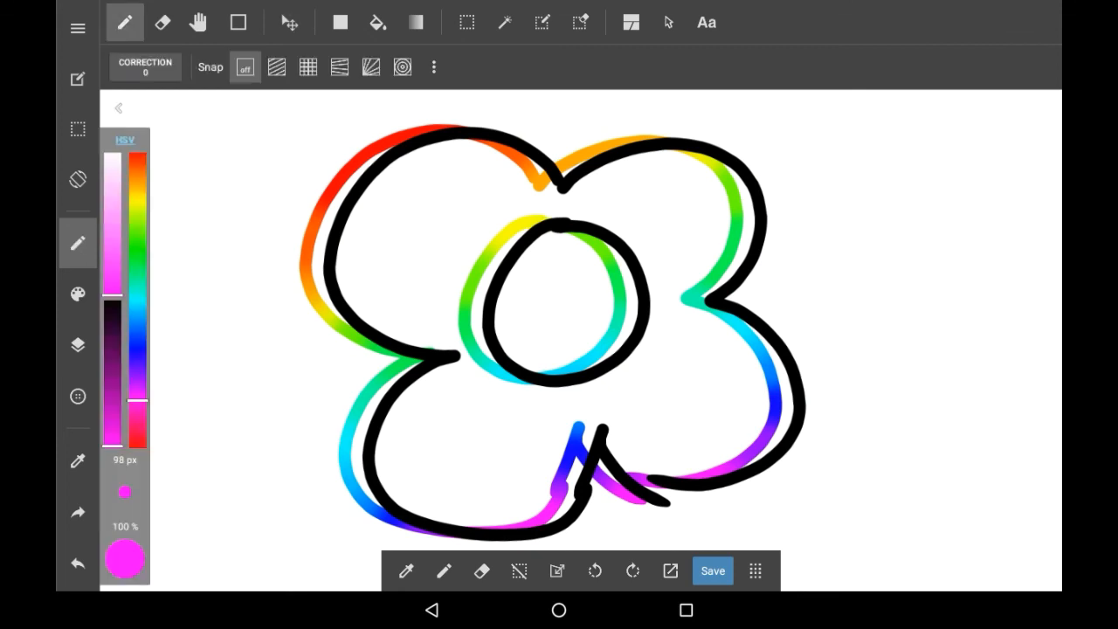